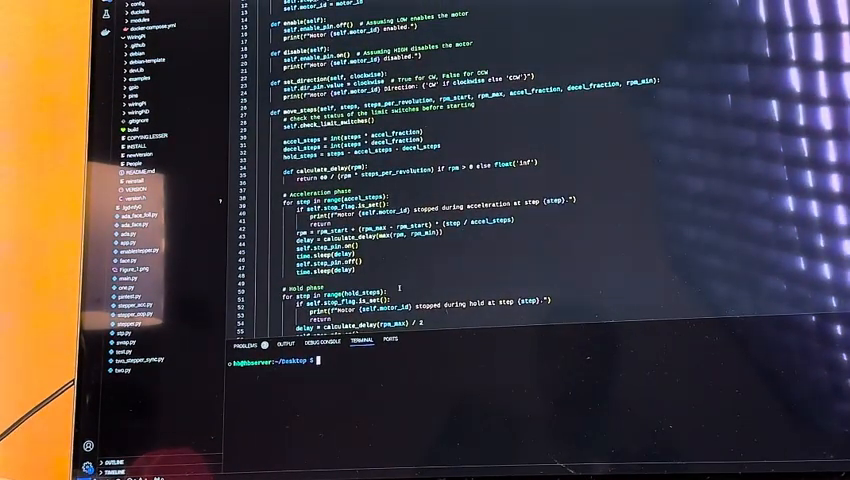
text(cd)
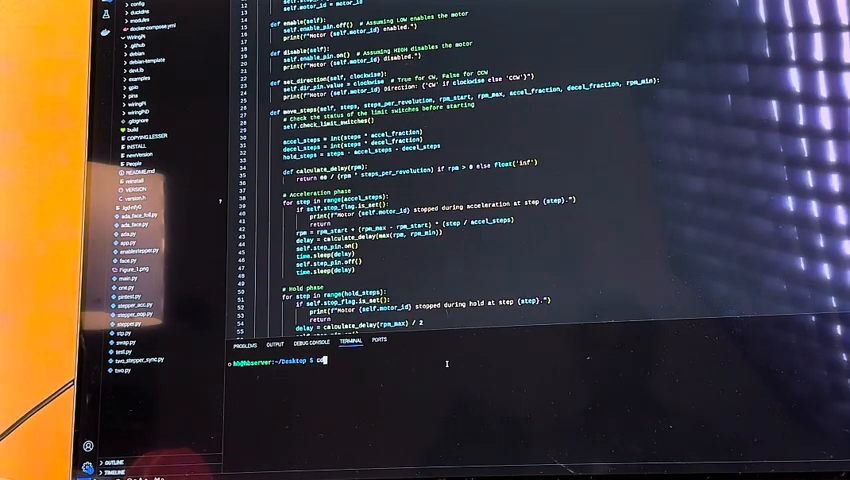
text(cd robot/)
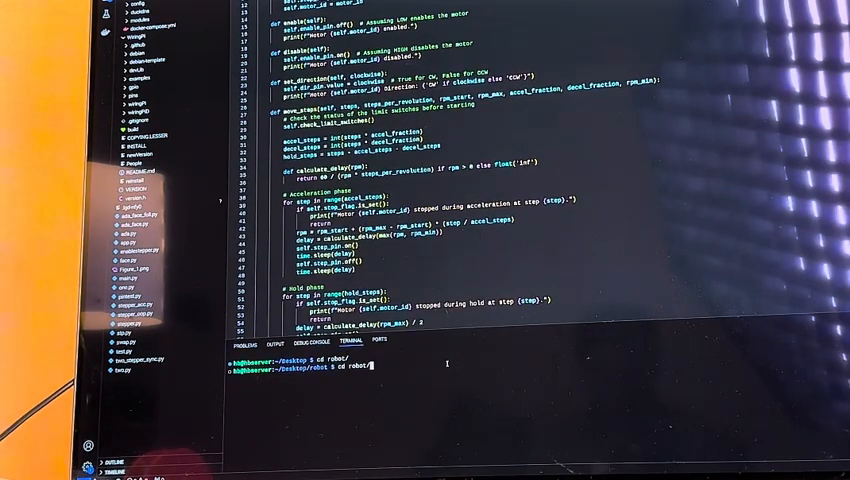
text(python rp_stepper_motor_control.py)
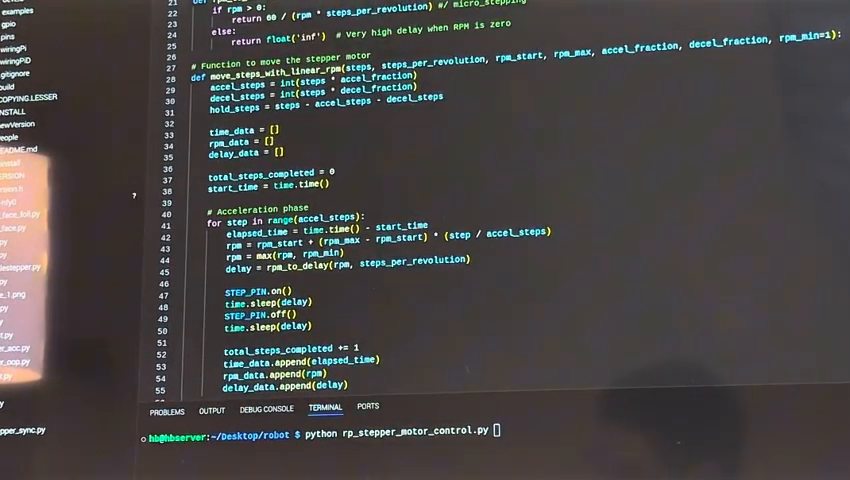
scroll(down, 3)
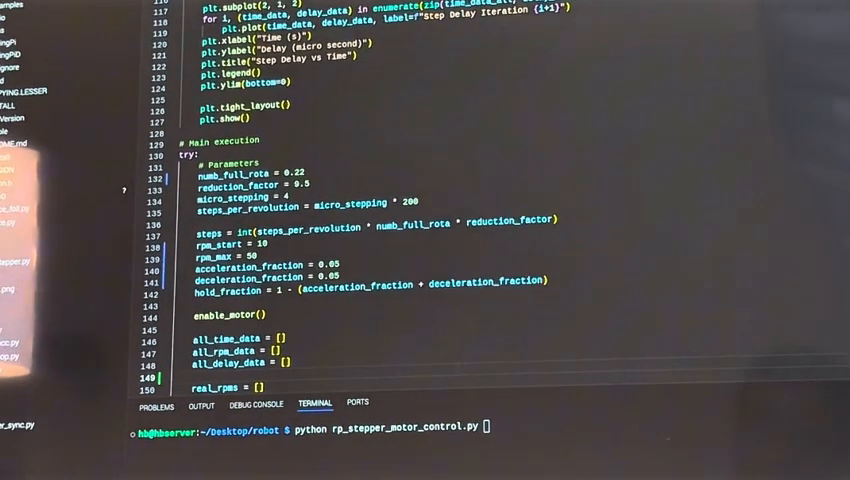